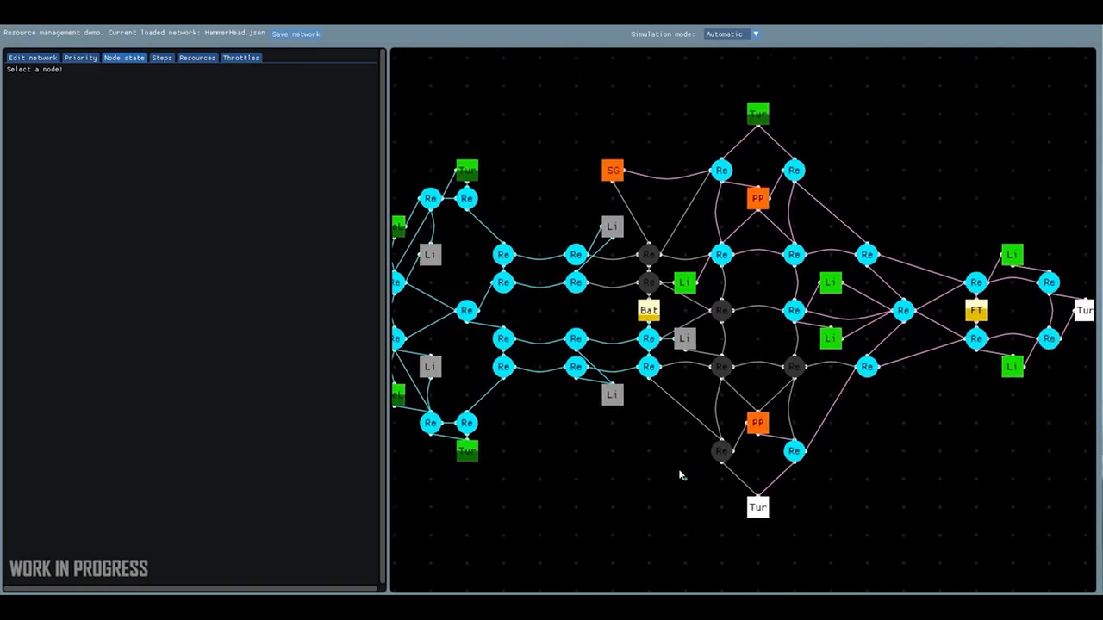
{"action": "mouse_move", "coordinate": [680, 442]}
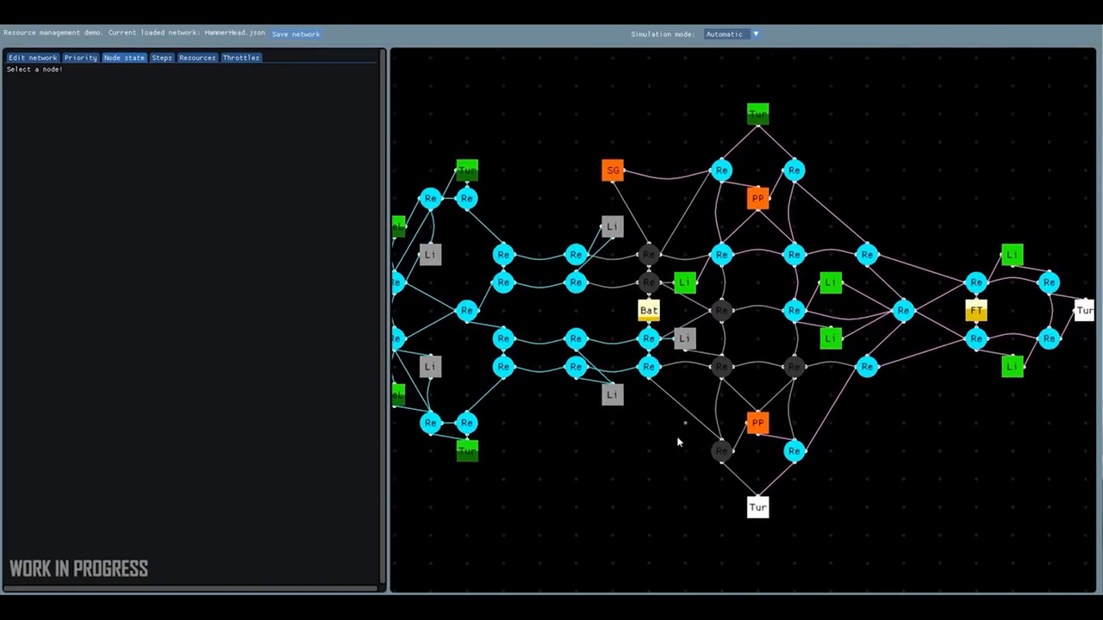
- Let the HammerHead resource-network demo finish, leaving the July 2022 report's Art (Ships) section
{"action": "left_click", "coordinate": [864, 349]}
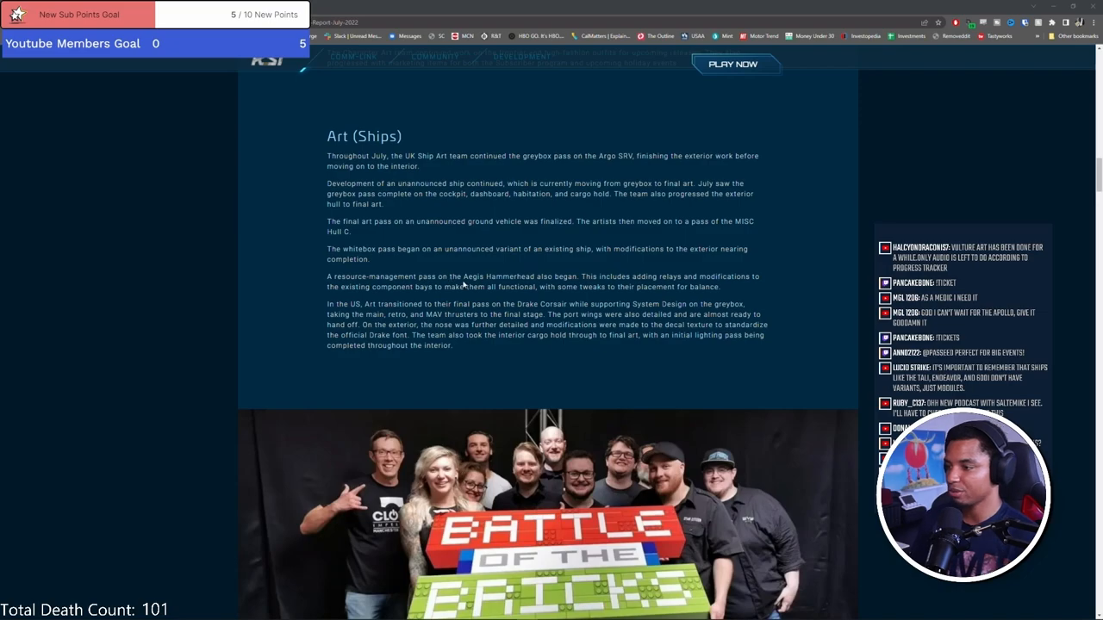
- Open the Early Engineering Functionality clip in Media Player, play it briefly, then pause
{"action": "double_click", "coordinate": [501, 276]}
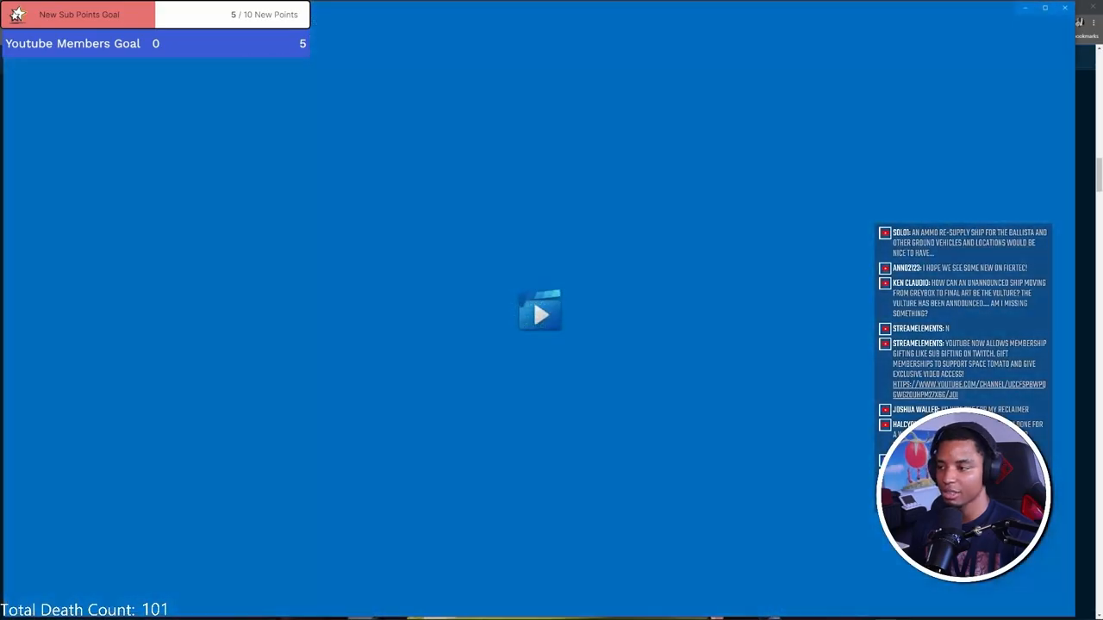
{"action": "left_click", "coordinate": [540, 312]}
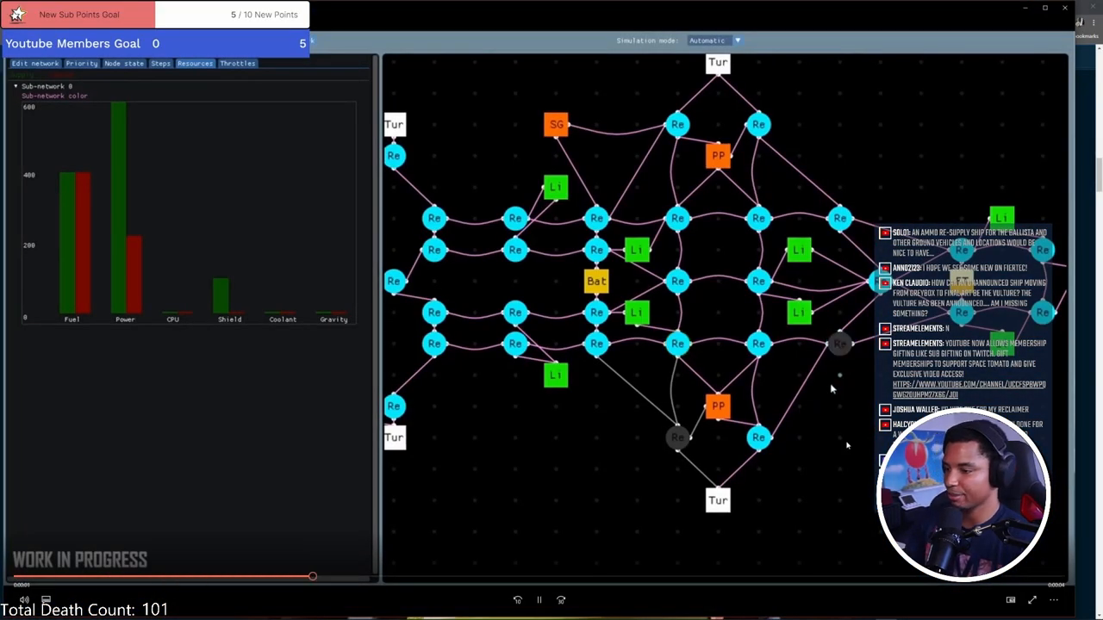
{"action": "left_click", "coordinate": [538, 601]}
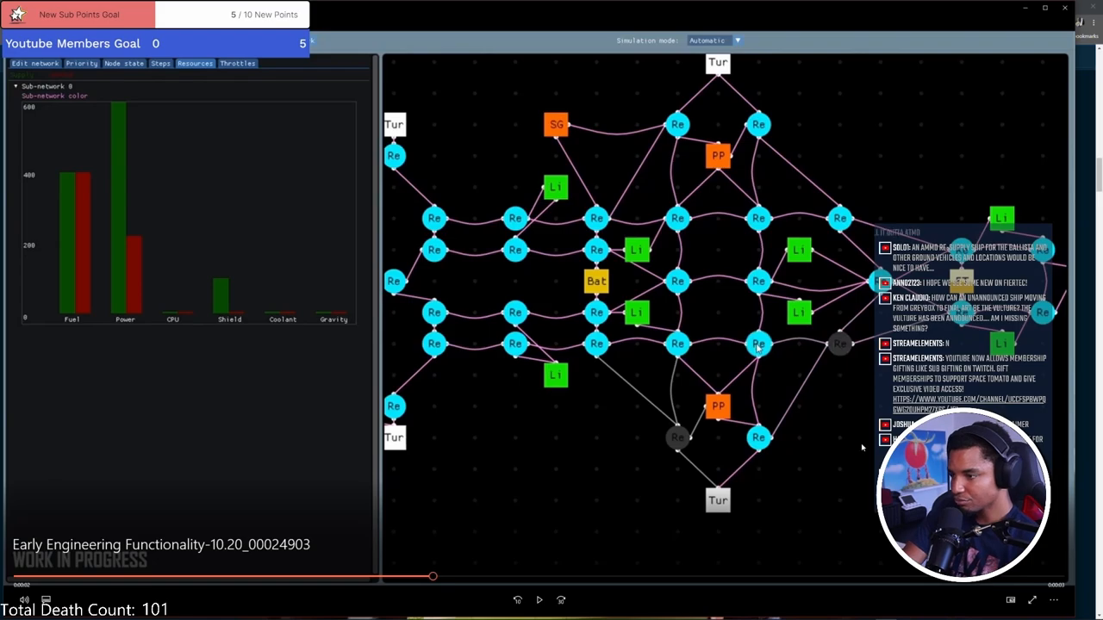
{"action": "mouse_move", "coordinate": [626, 160]}
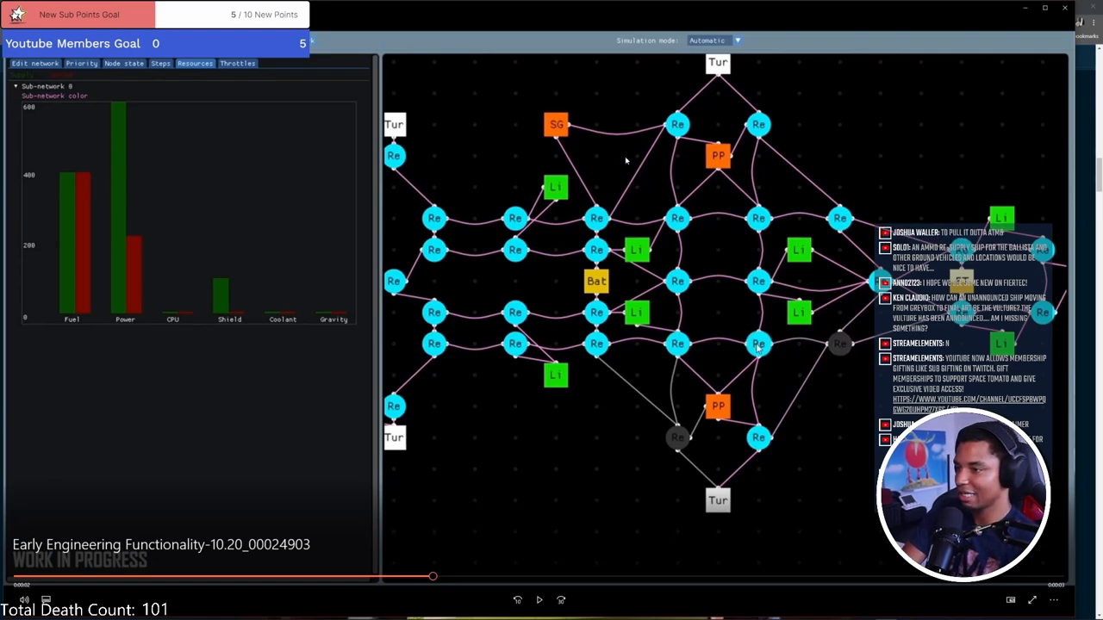
{"action": "mouse_move", "coordinate": [566, 299]}
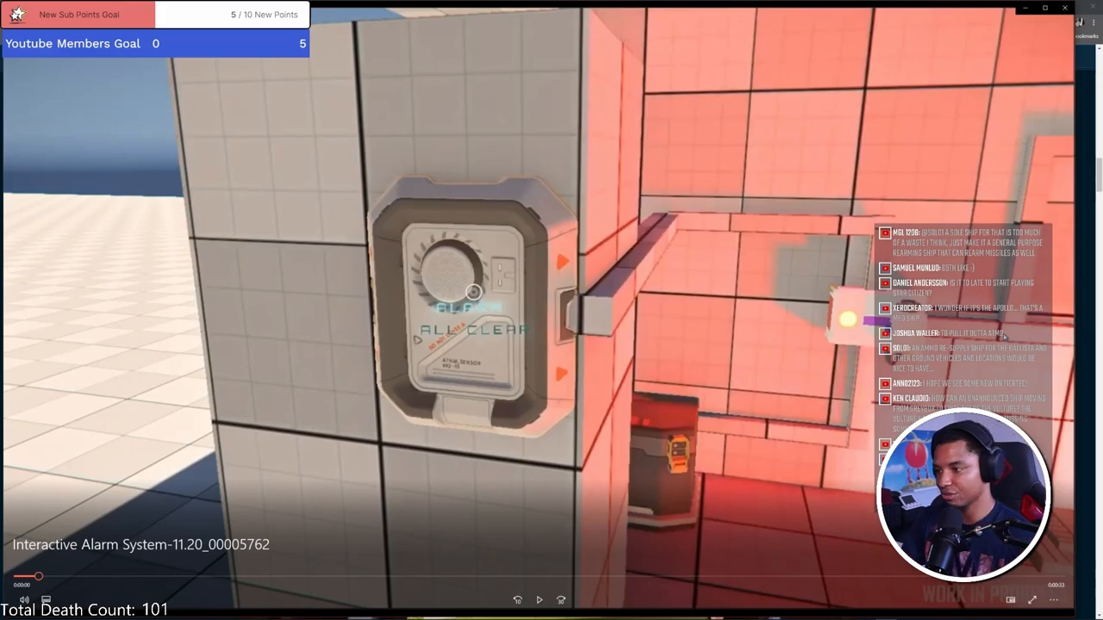
- Play the Interactive Alarm System clip through before closing Media Player
{"action": "left_click", "coordinate": [539, 601]}
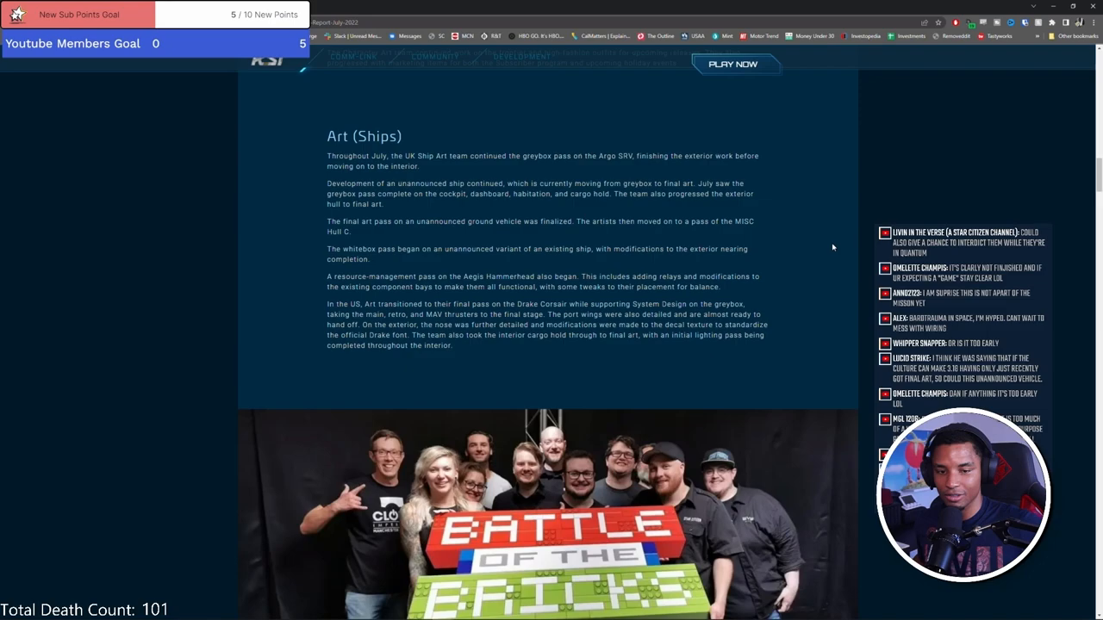
{"action": "scroll", "scroll_direction": "down", "scroll_amount": 3}
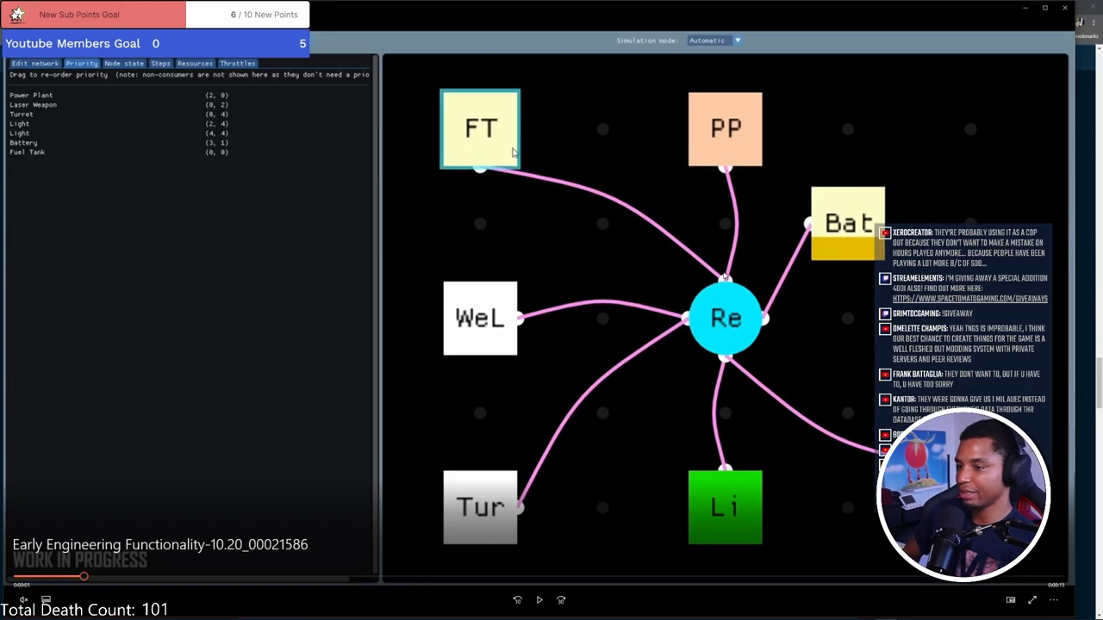
{"action": "mouse_move", "coordinate": [700, 80]}
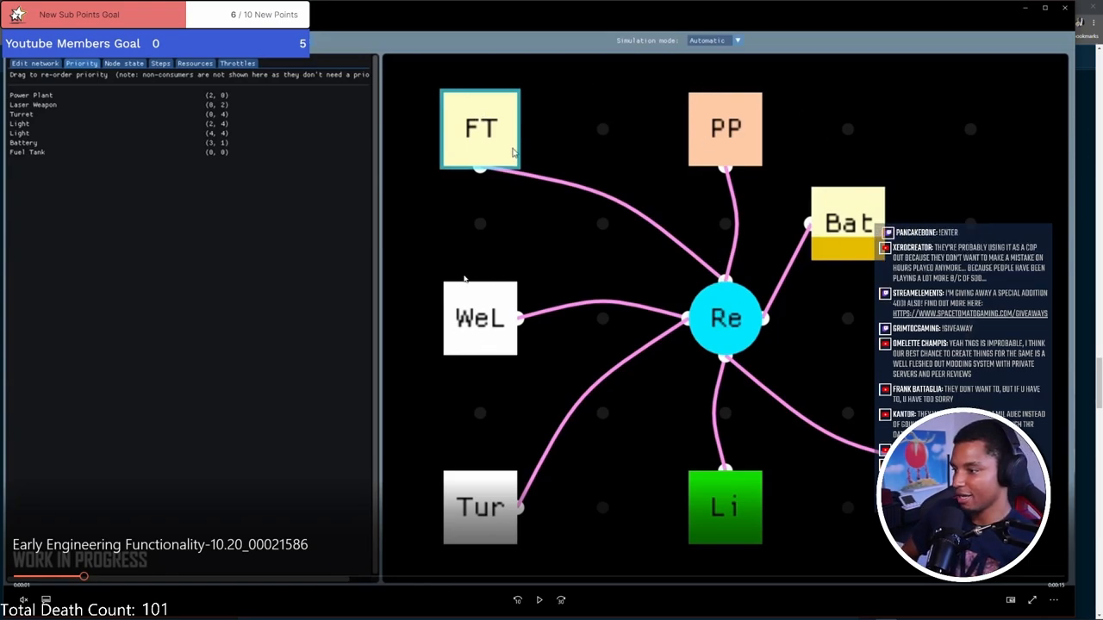
{"action": "mouse_move", "coordinate": [449, 326]}
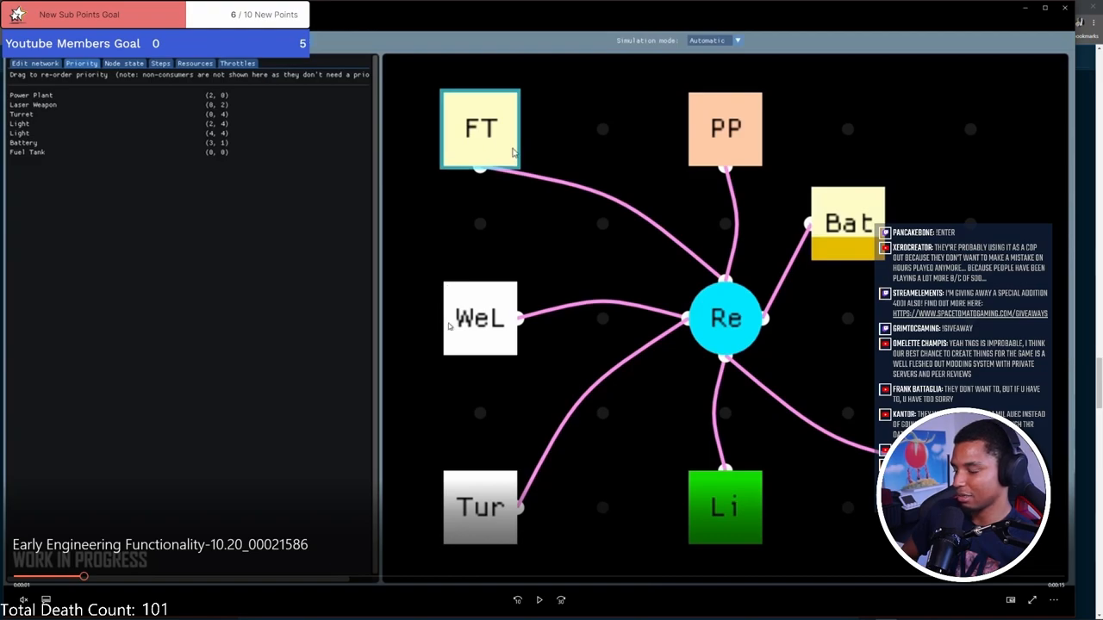
{"action": "mouse_move", "coordinate": [468, 486]}
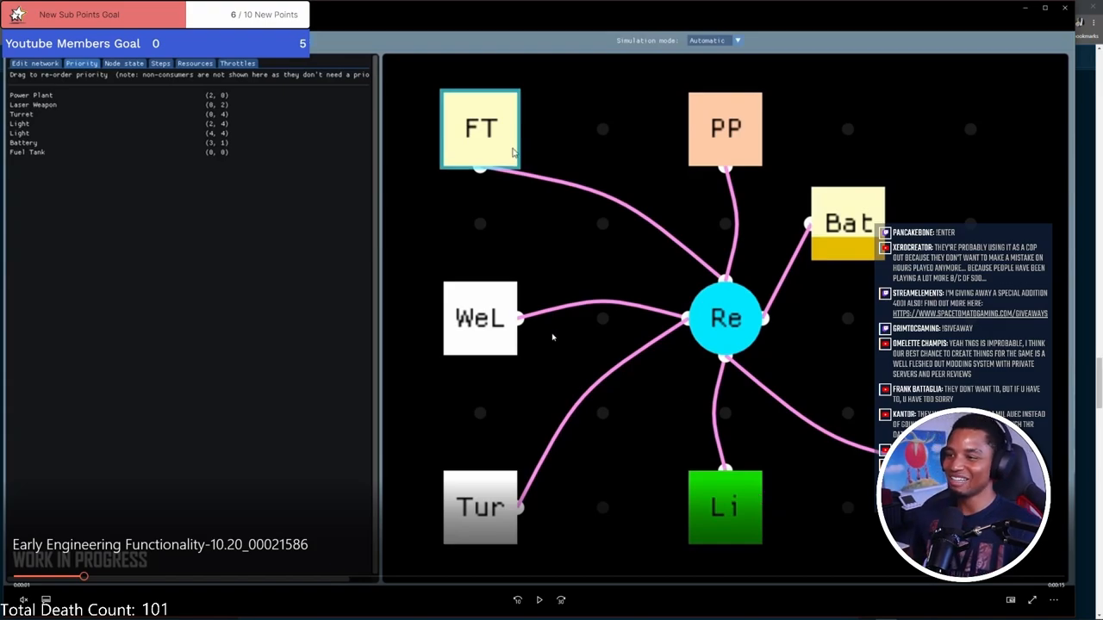
{"action": "mouse_move", "coordinate": [801, 87]}
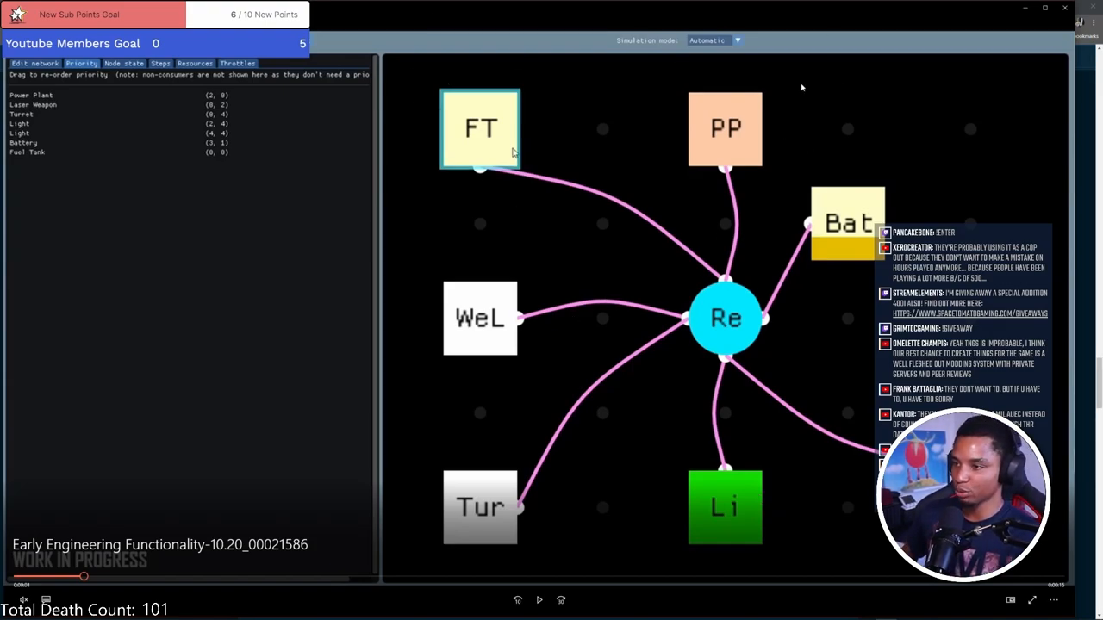
{"action": "mouse_move", "coordinate": [641, 113]}
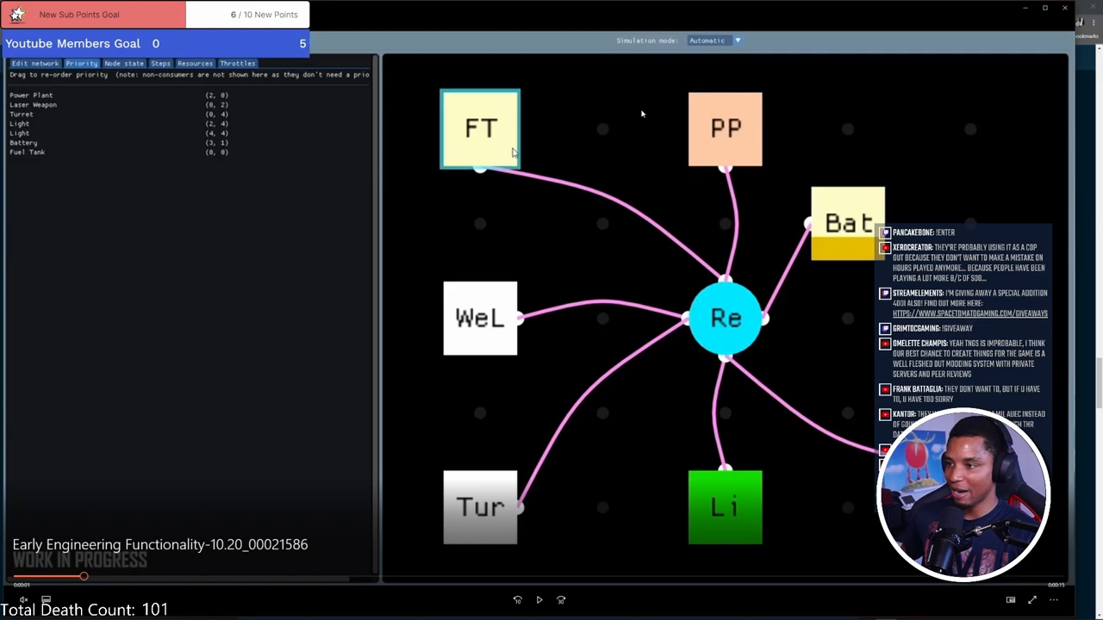
{"action": "mouse_move", "coordinate": [890, 178]}
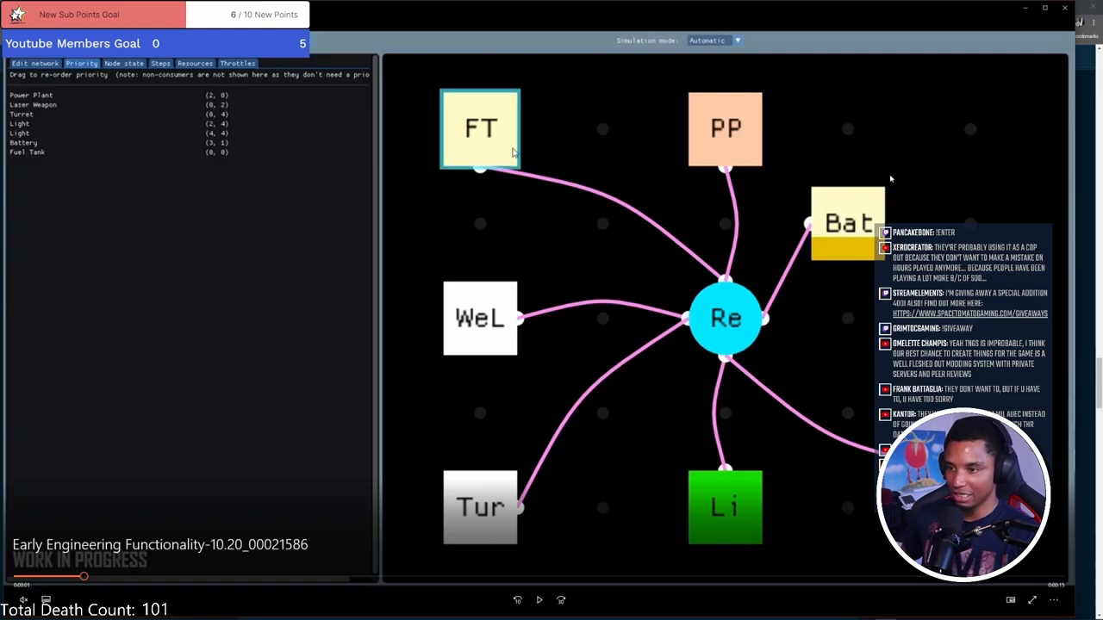
{"action": "mouse_move", "coordinate": [806, 51]}
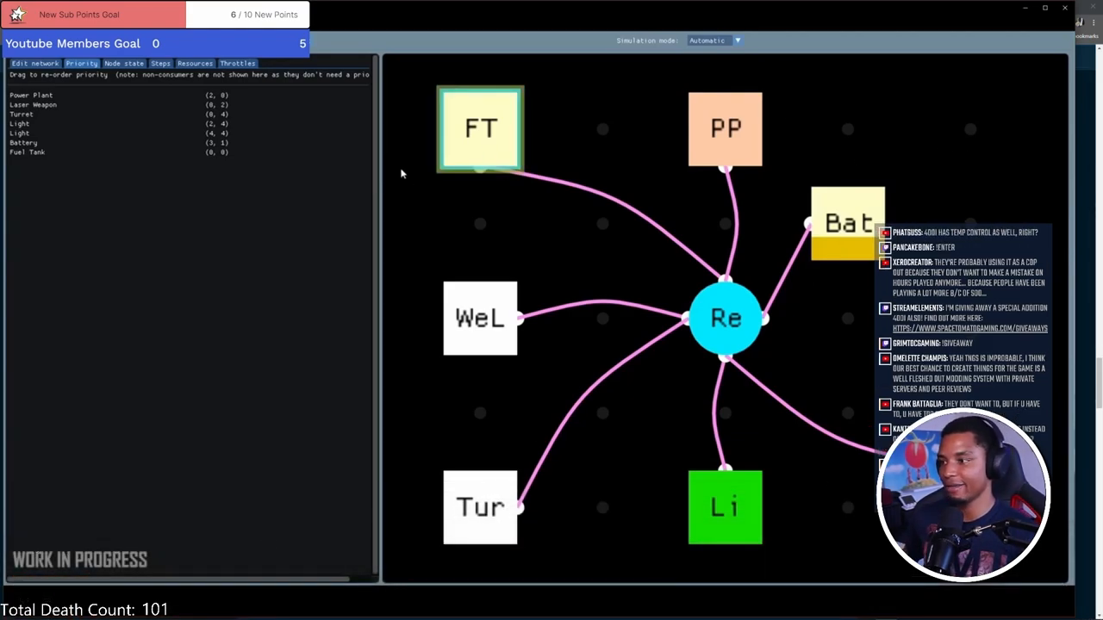
- Resume the engineering functionality clip and click around the video while it plays
{"action": "left_click", "coordinate": [125, 63]}
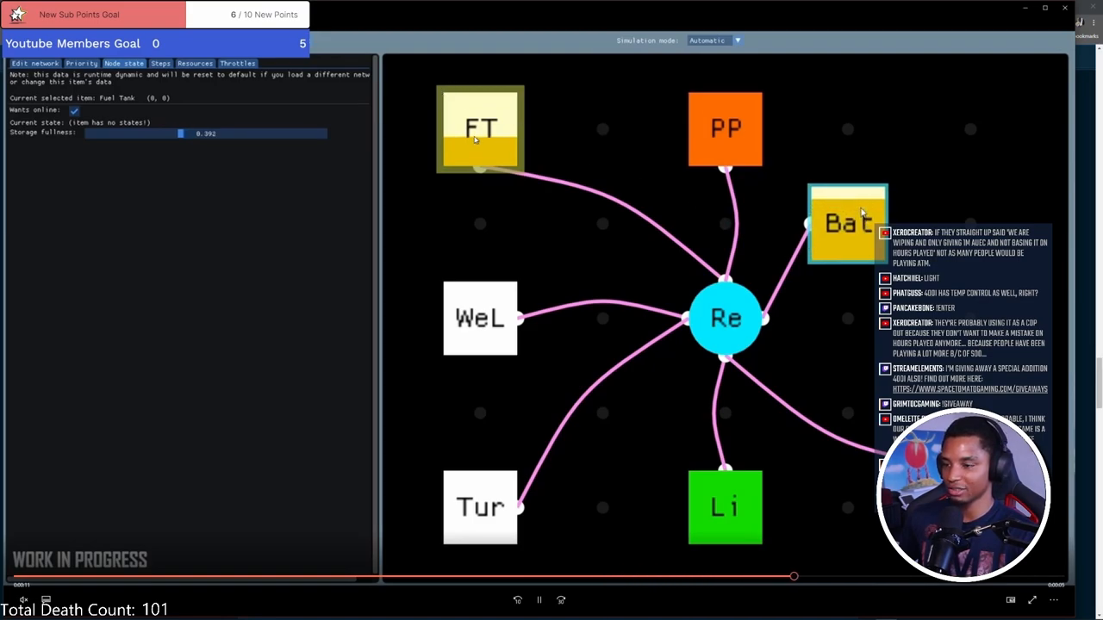
{"action": "left_click", "coordinate": [480, 318]}
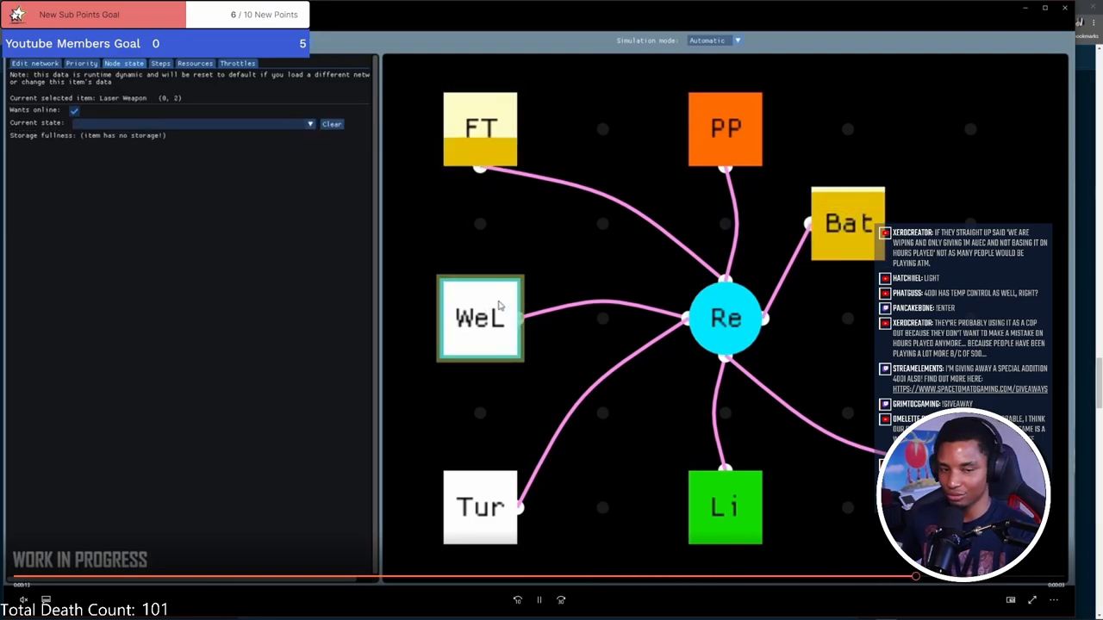
{"action": "left_click", "coordinate": [81, 63]}
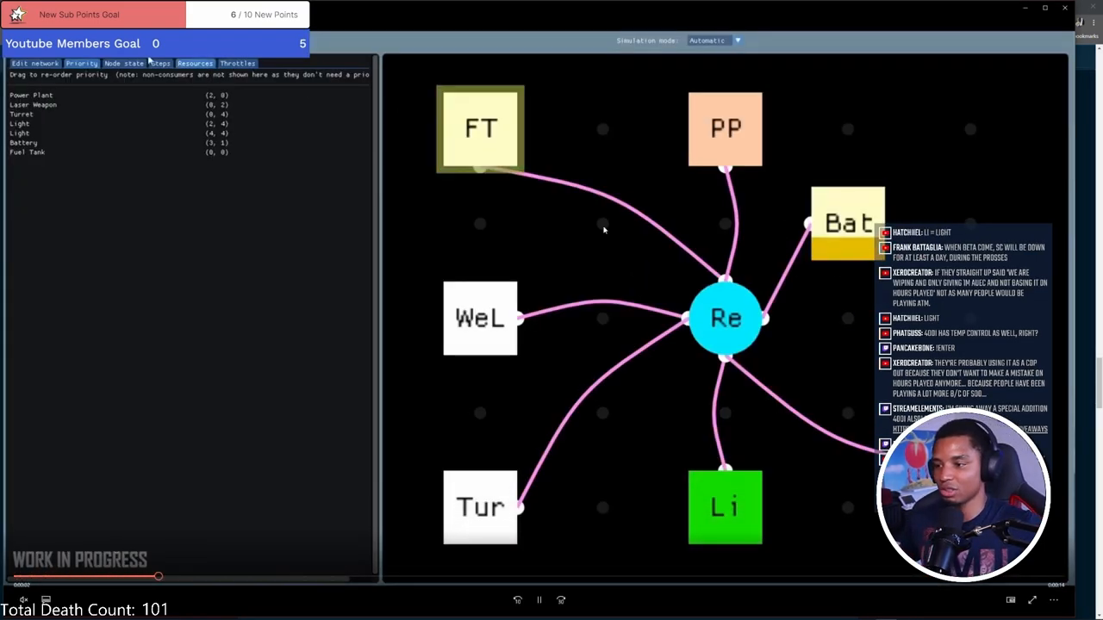
{"action": "left_click", "coordinate": [123, 63]}
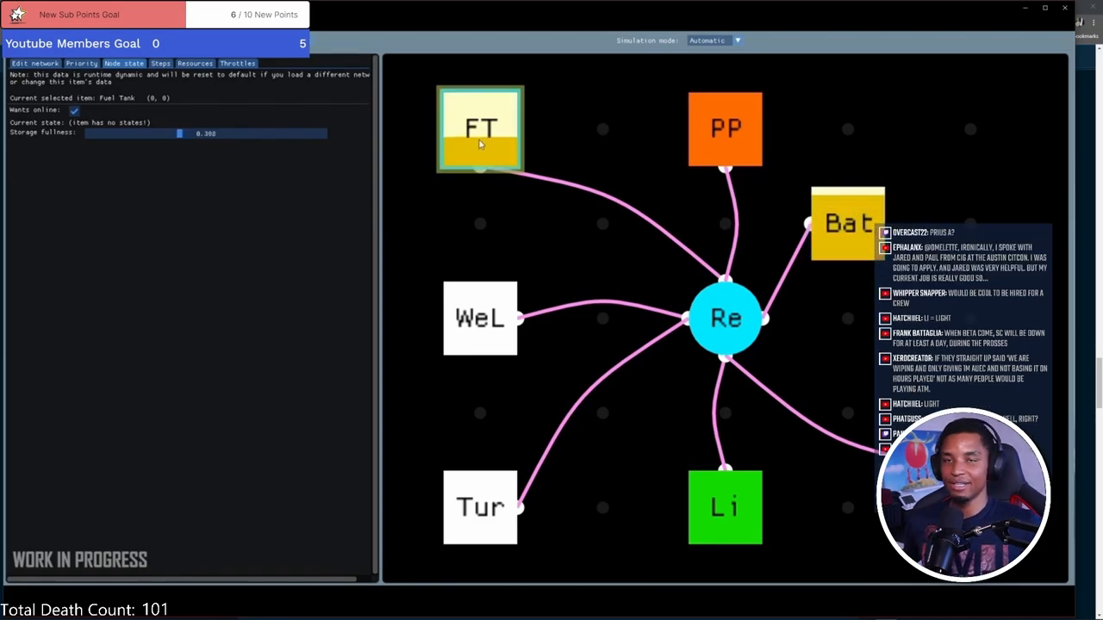
{"action": "left_click", "coordinate": [480, 318]}
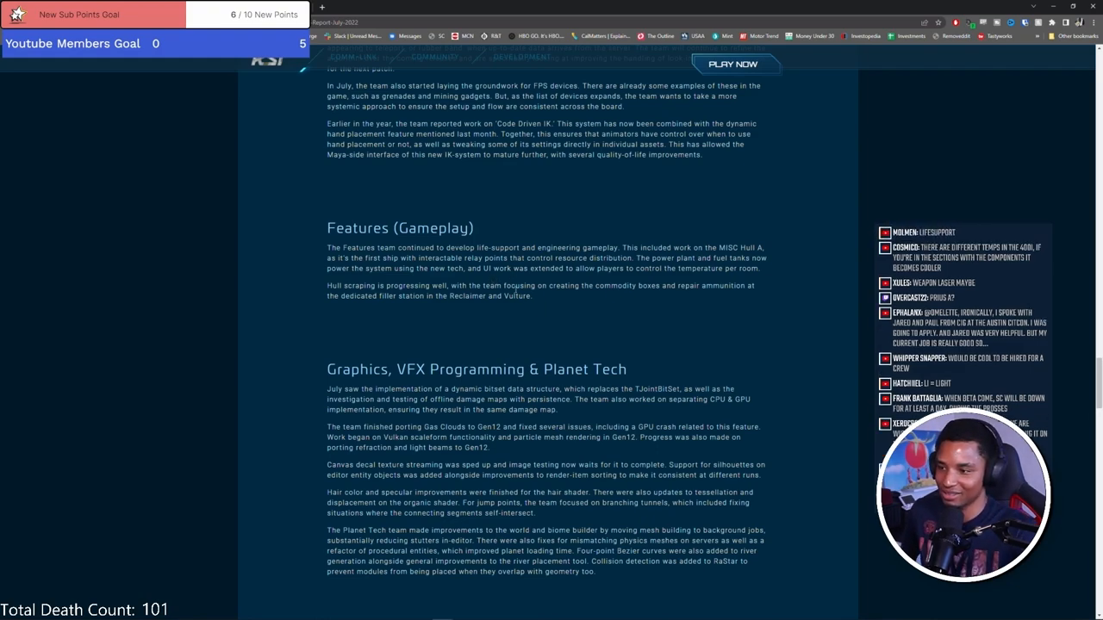
{"action": "mouse_move", "coordinate": [531, 306]}
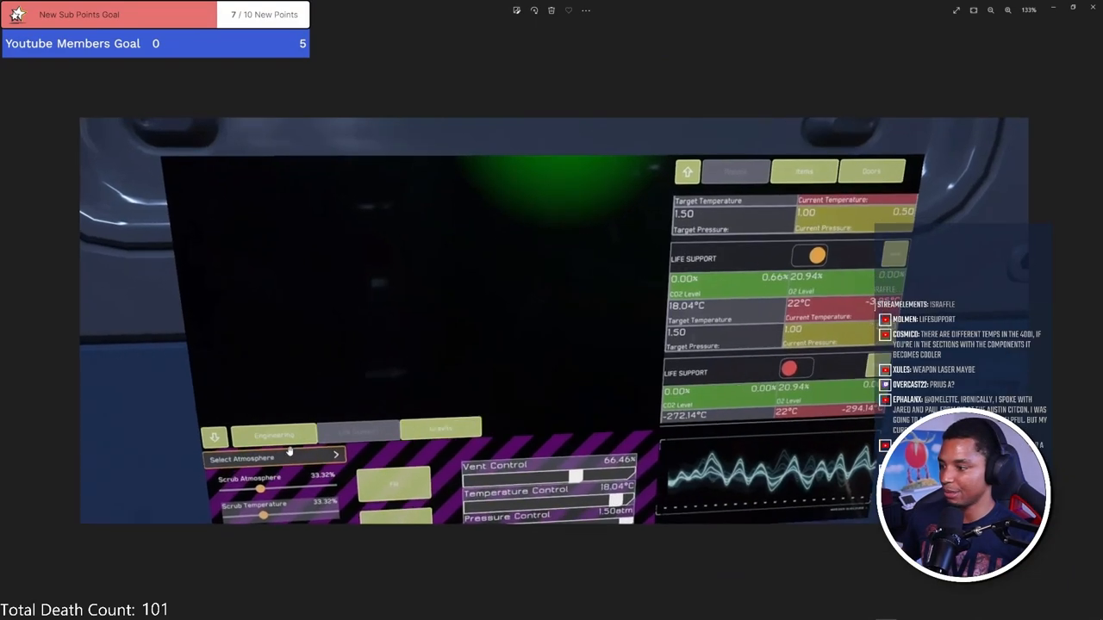
- Scroll up to the report's Features (Gameplay) section on life-support and engineering
{"action": "scroll", "scroll_direction": "up", "scroll_amount": 3}
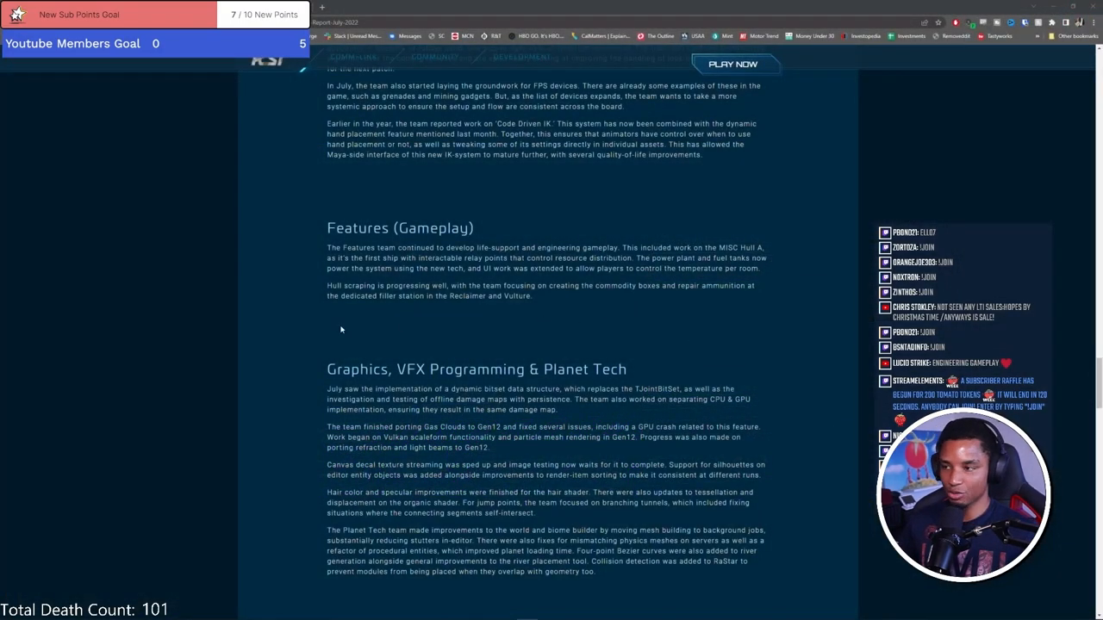
- Start the next gameplay clip, showing a flashlight on a glowing cyan box
{"action": "left_click", "coordinate": [732, 64]}
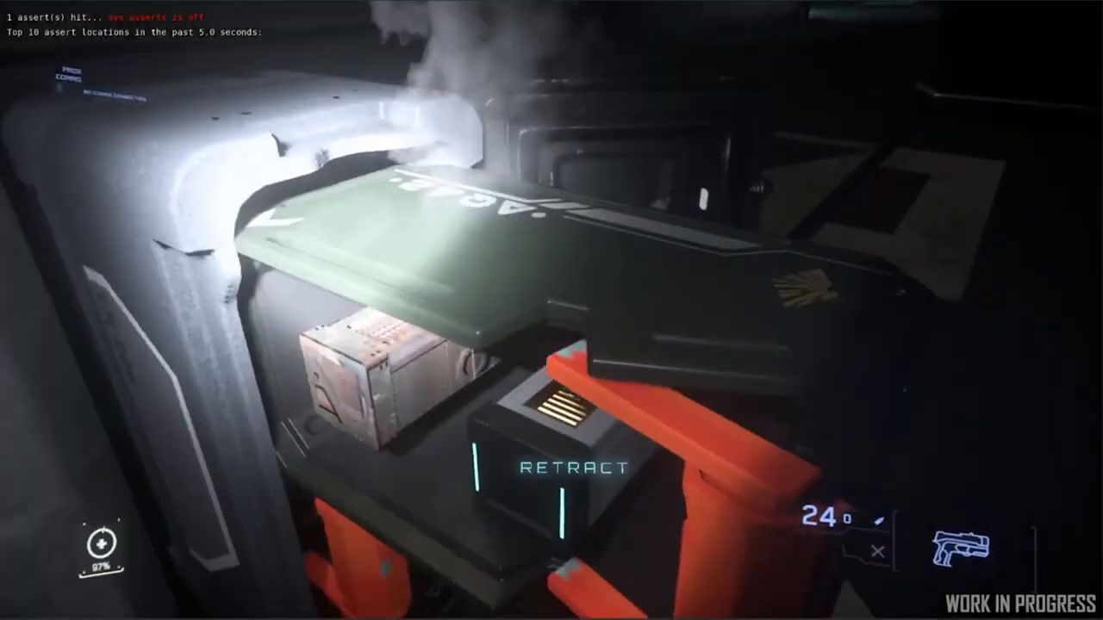
{"action": "mouse_move", "coordinate": [551, 310]}
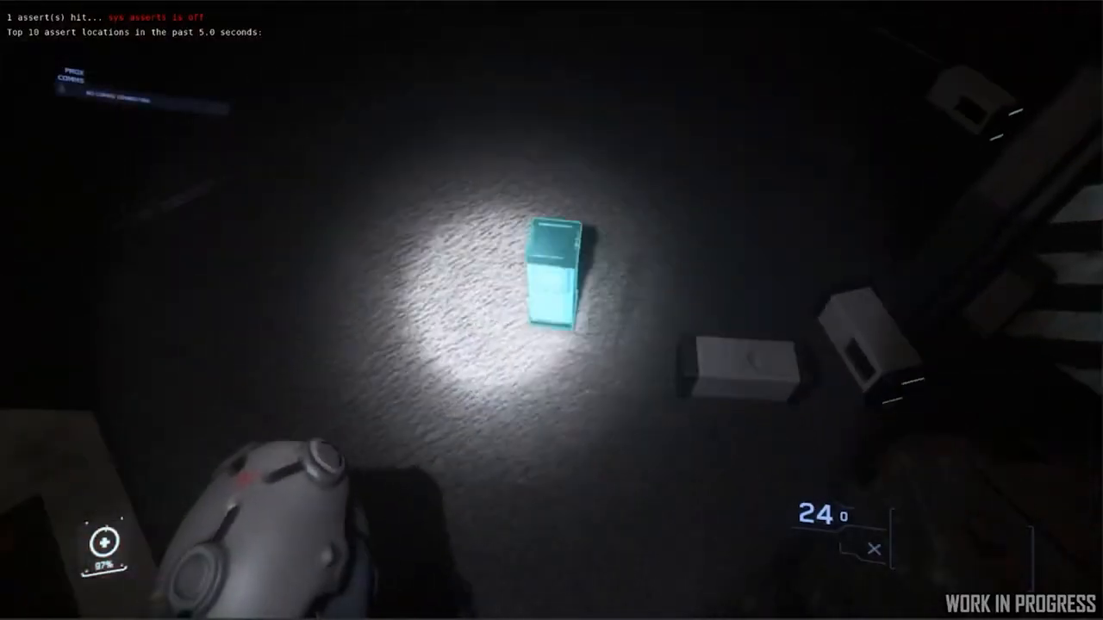